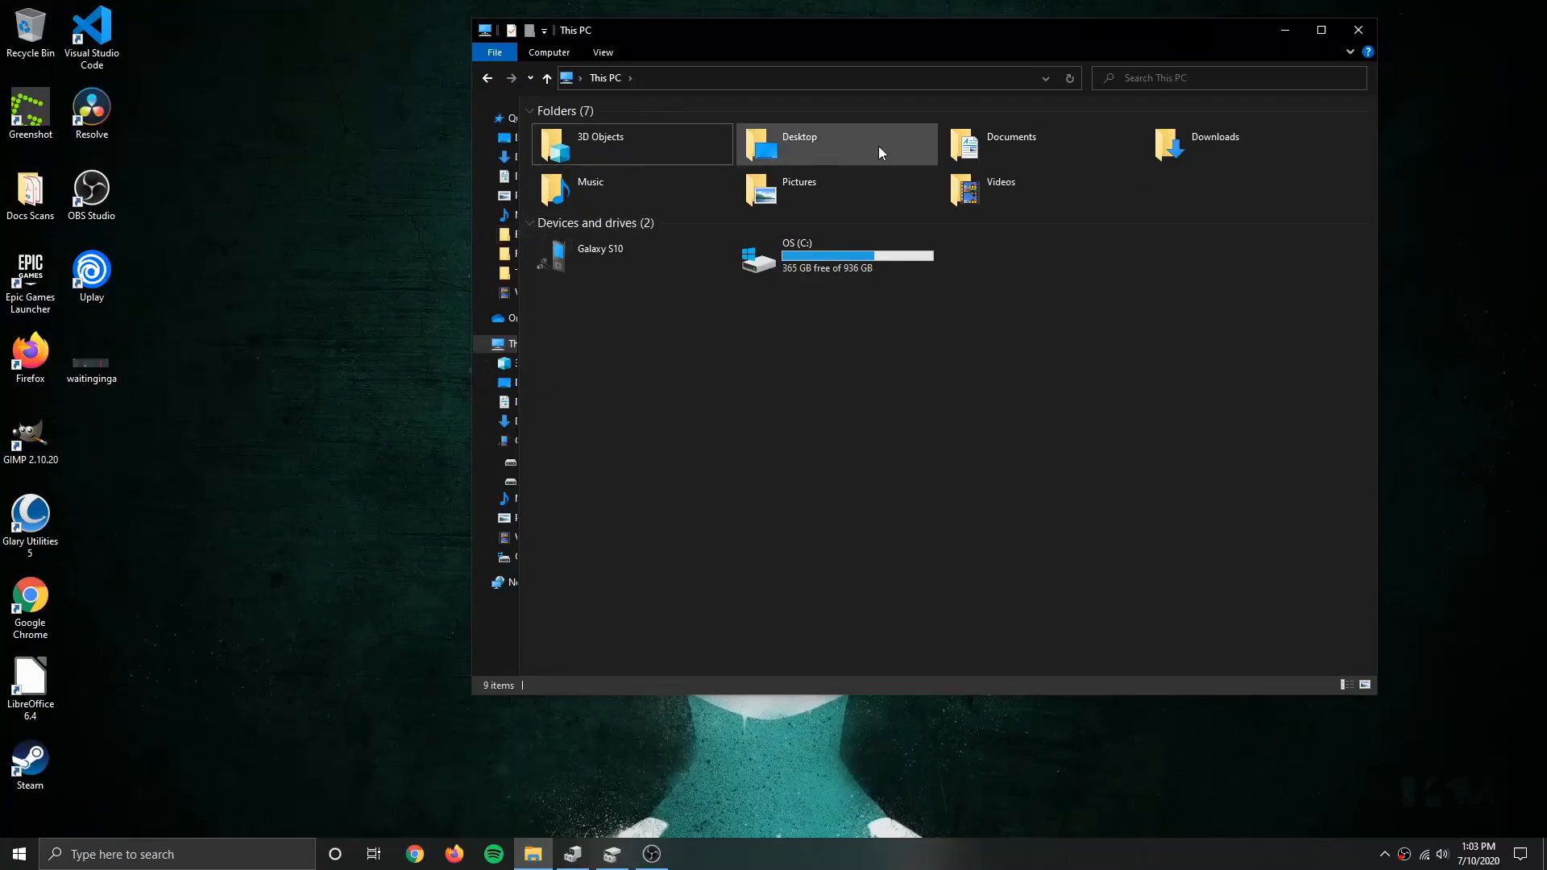
pyautogui.moveTo(941, 464)
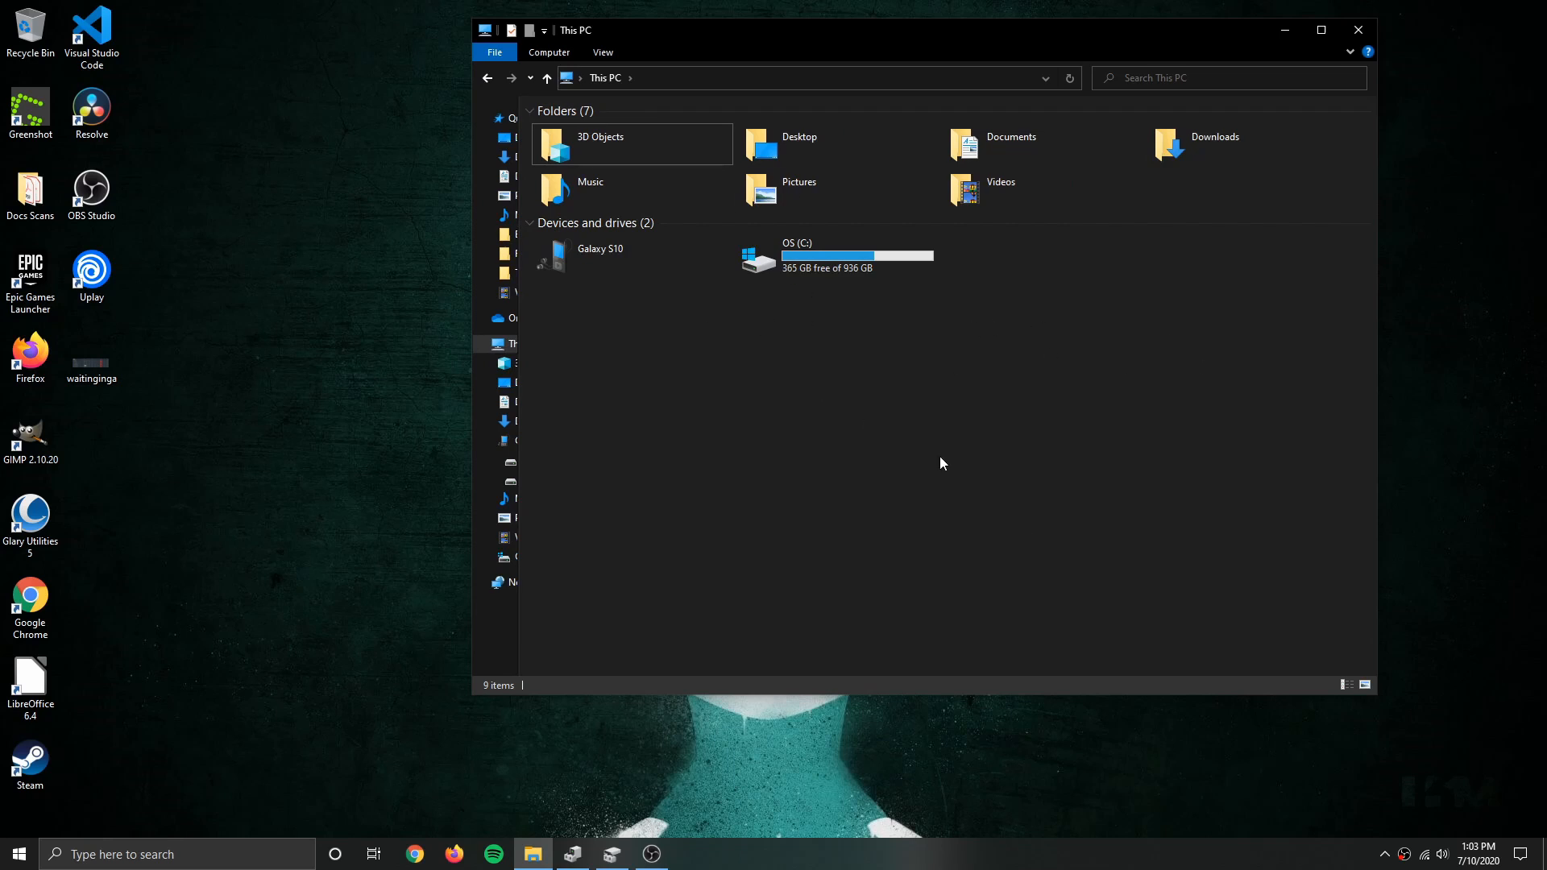
pyautogui.moveTo(953, 455)
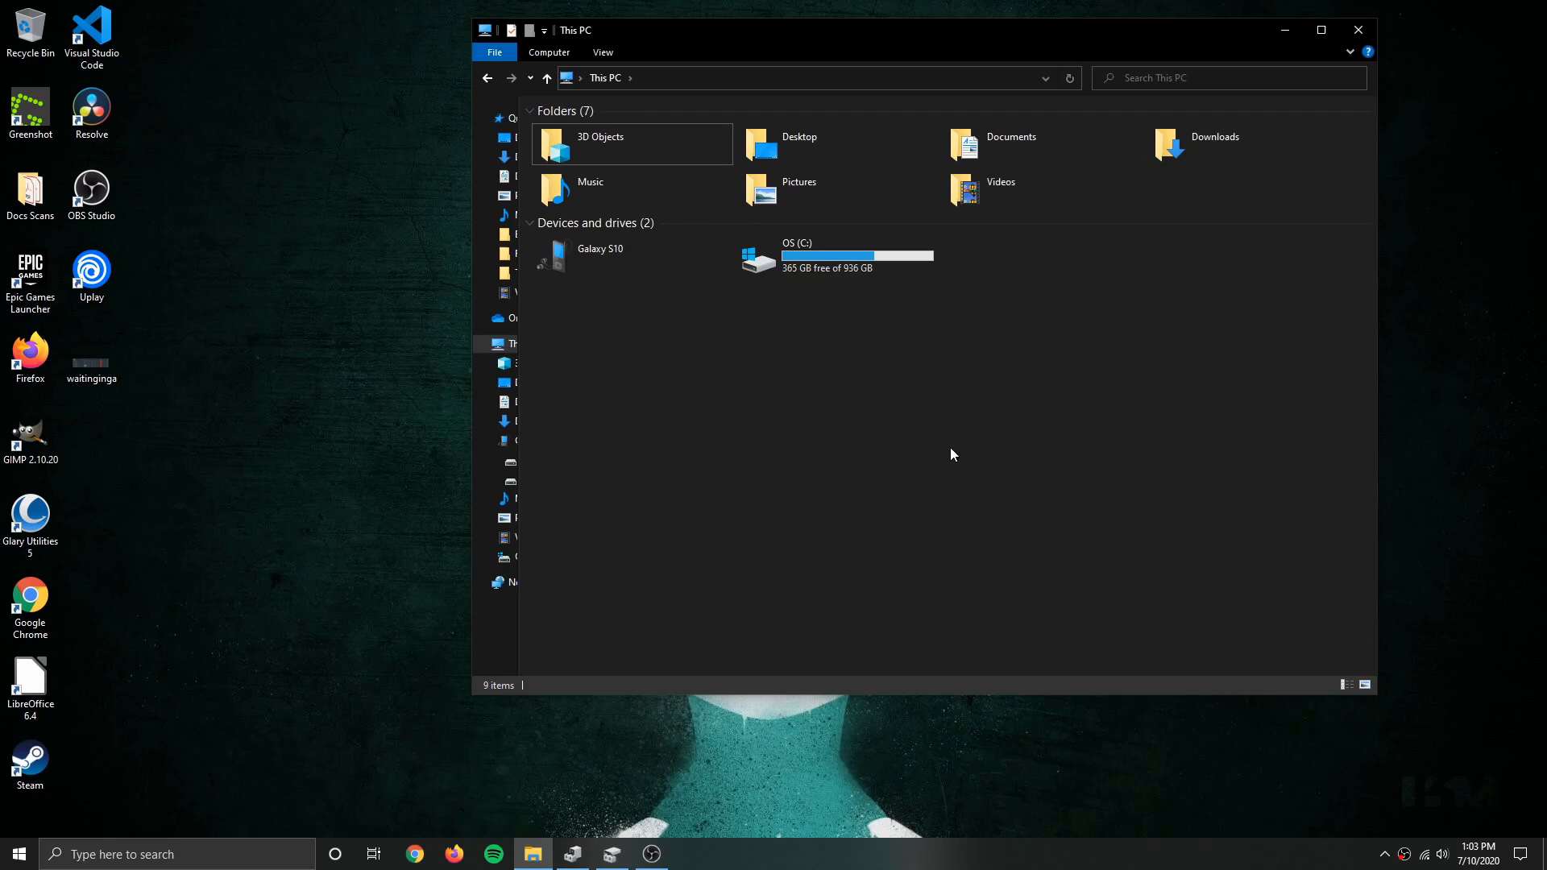
pyautogui.moveTo(748, 455)
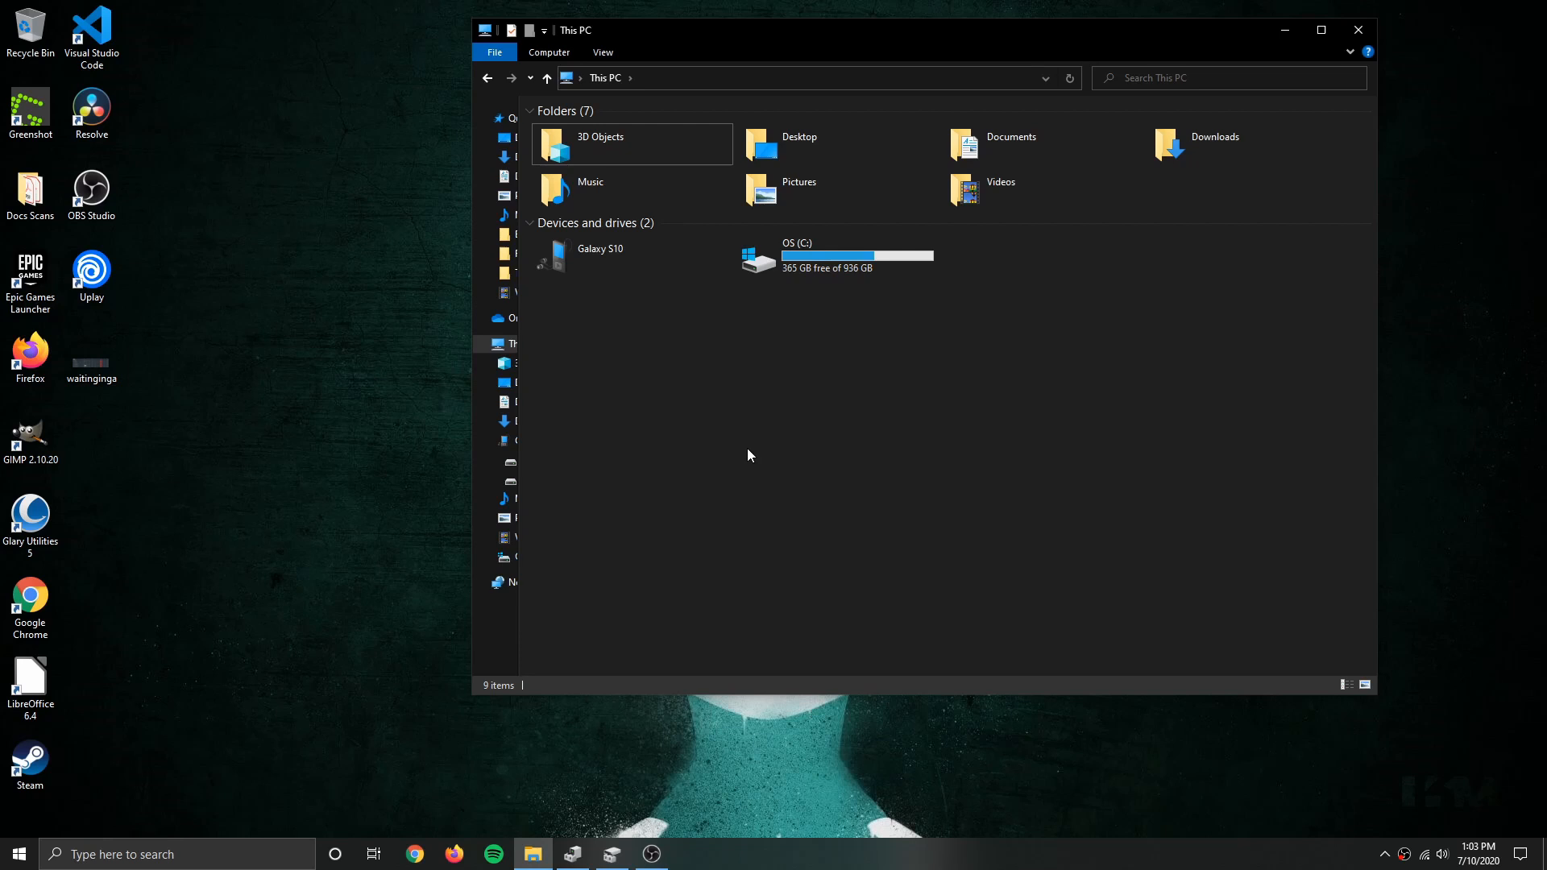
# Initialize the uninitialized 1863 GB disk with a GPT partition table.
pyautogui.click(572, 855)
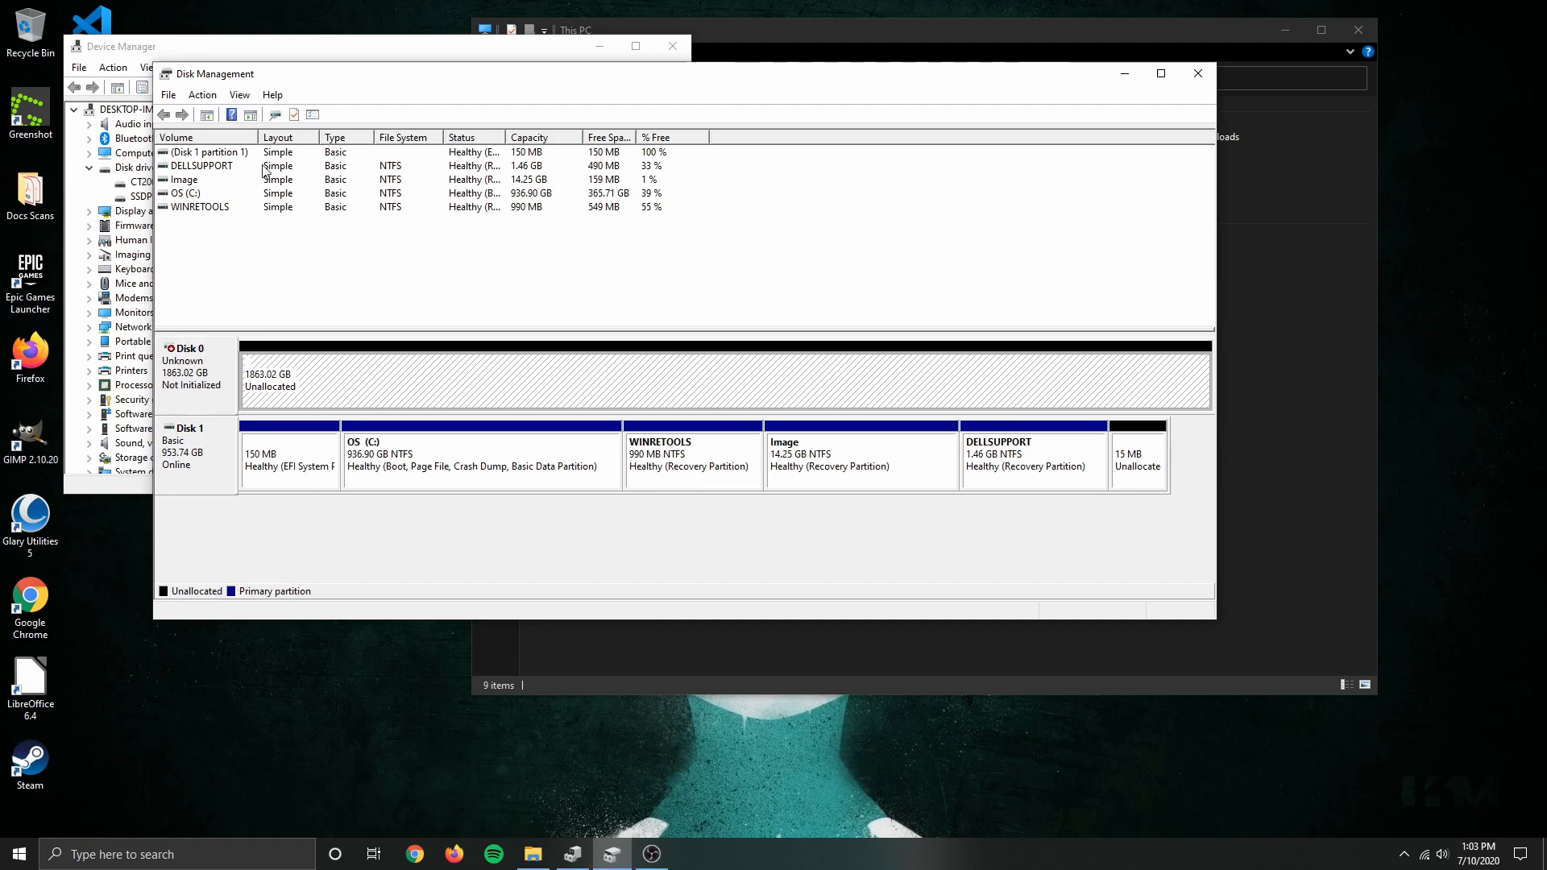
pyautogui.moveTo(179, 400)
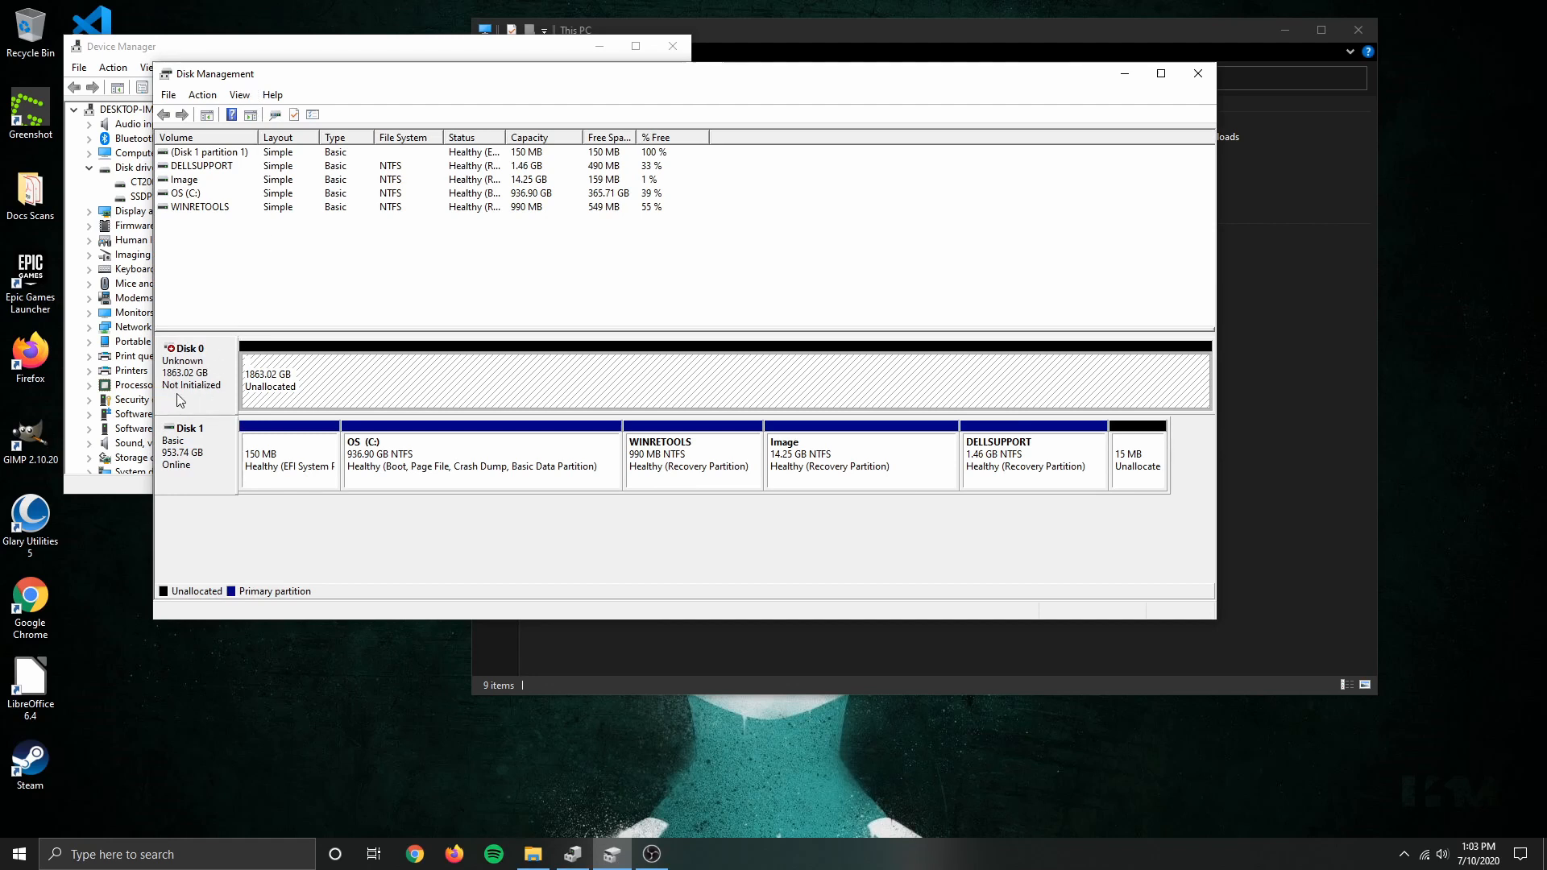
pyautogui.rightClick(192, 376)
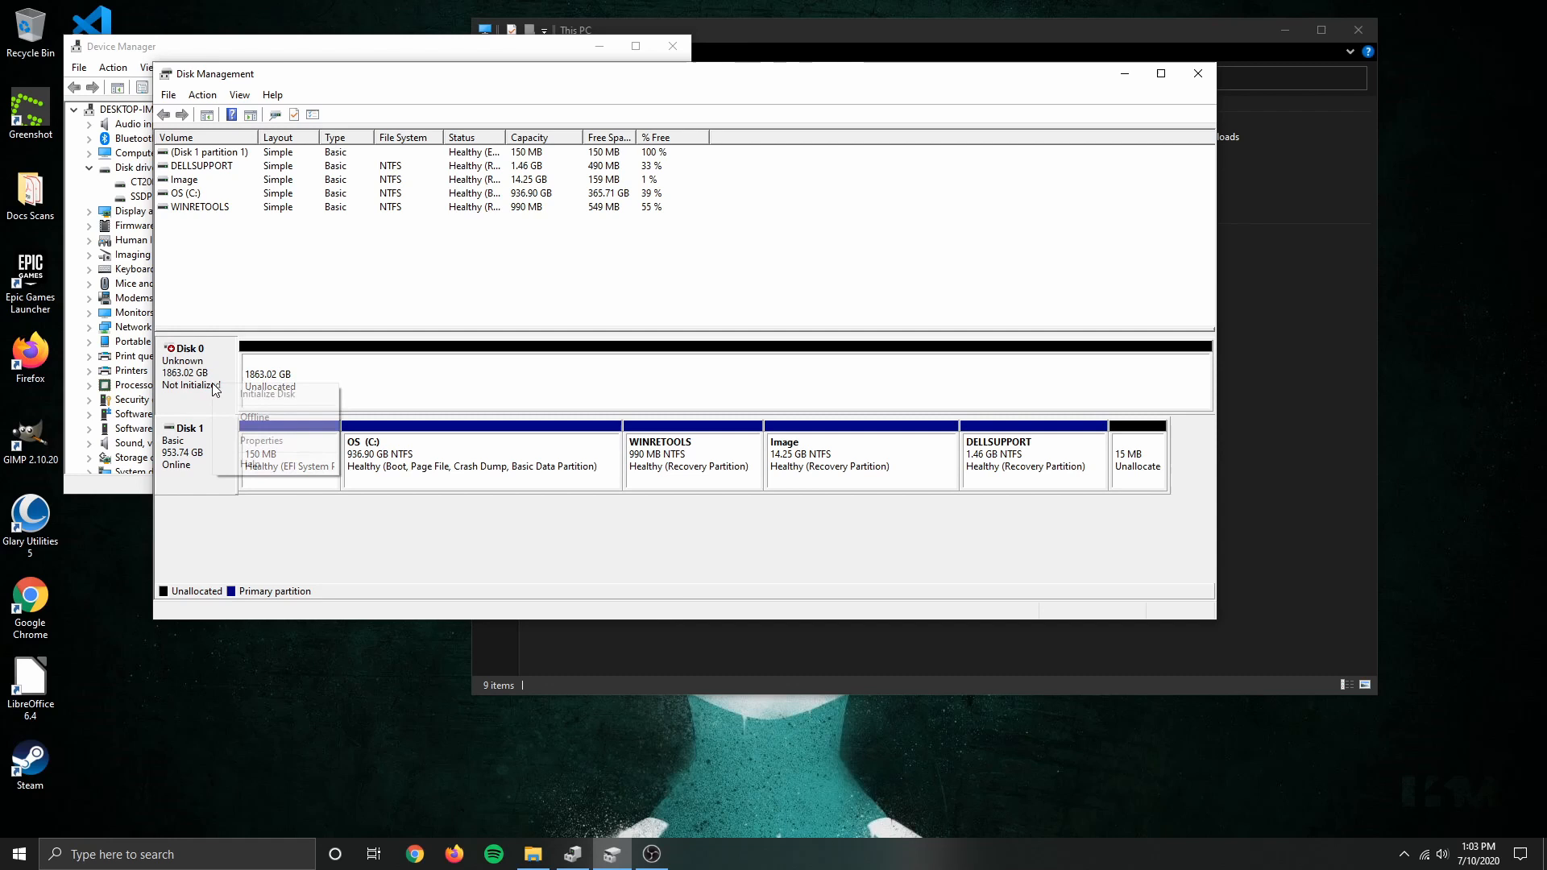
pyautogui.click(268, 393)
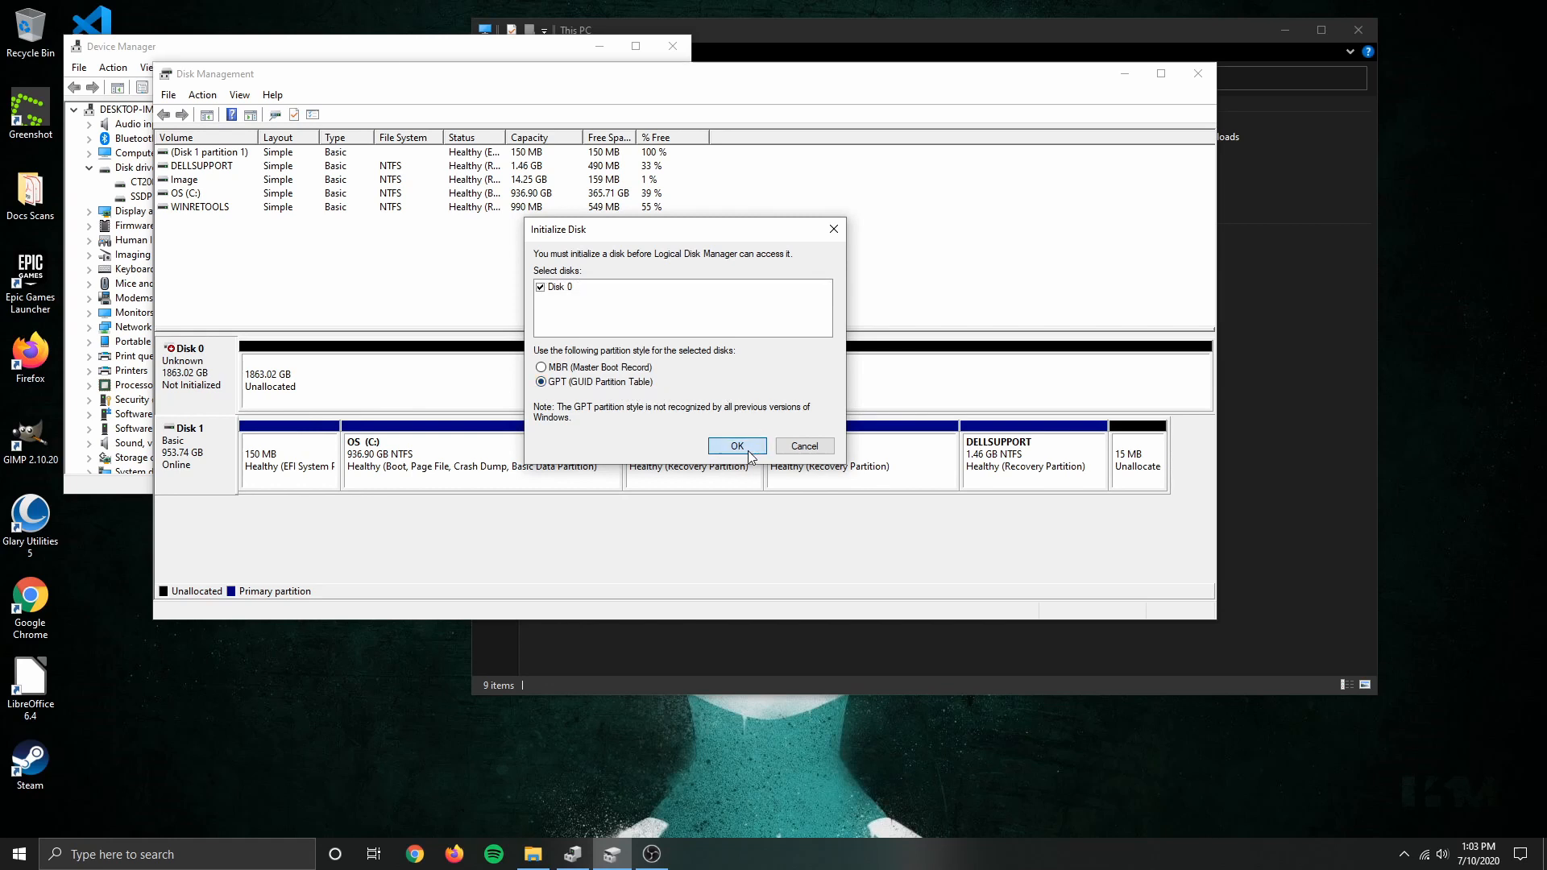
pyautogui.click(736, 447)
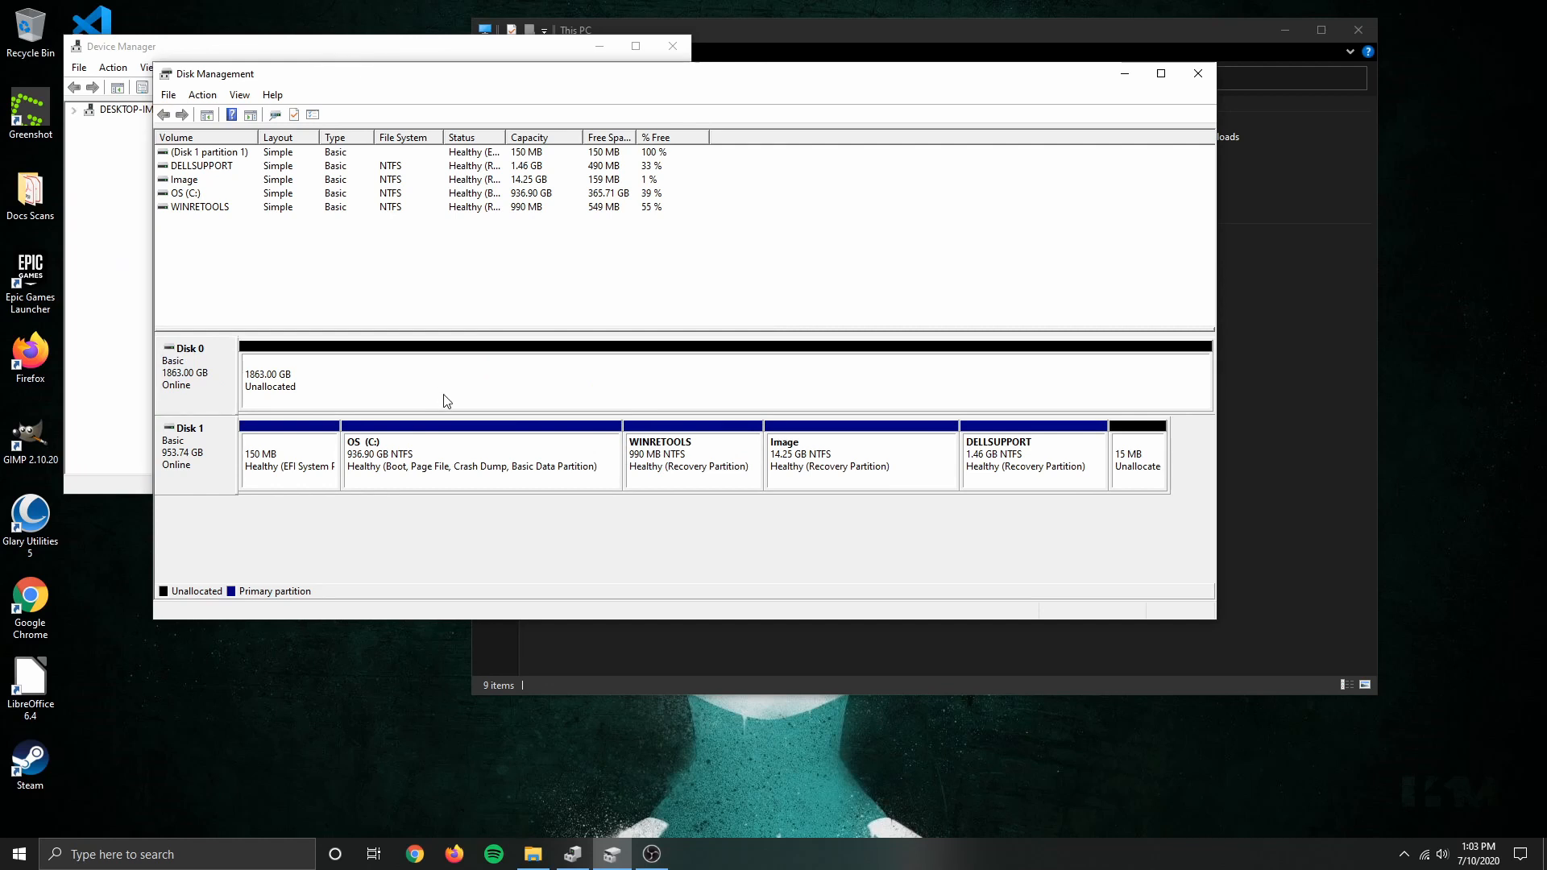
# Start a new simple volume on the unallocated space using the full 1907712 MB as drive D.
pyautogui.click(74, 109)
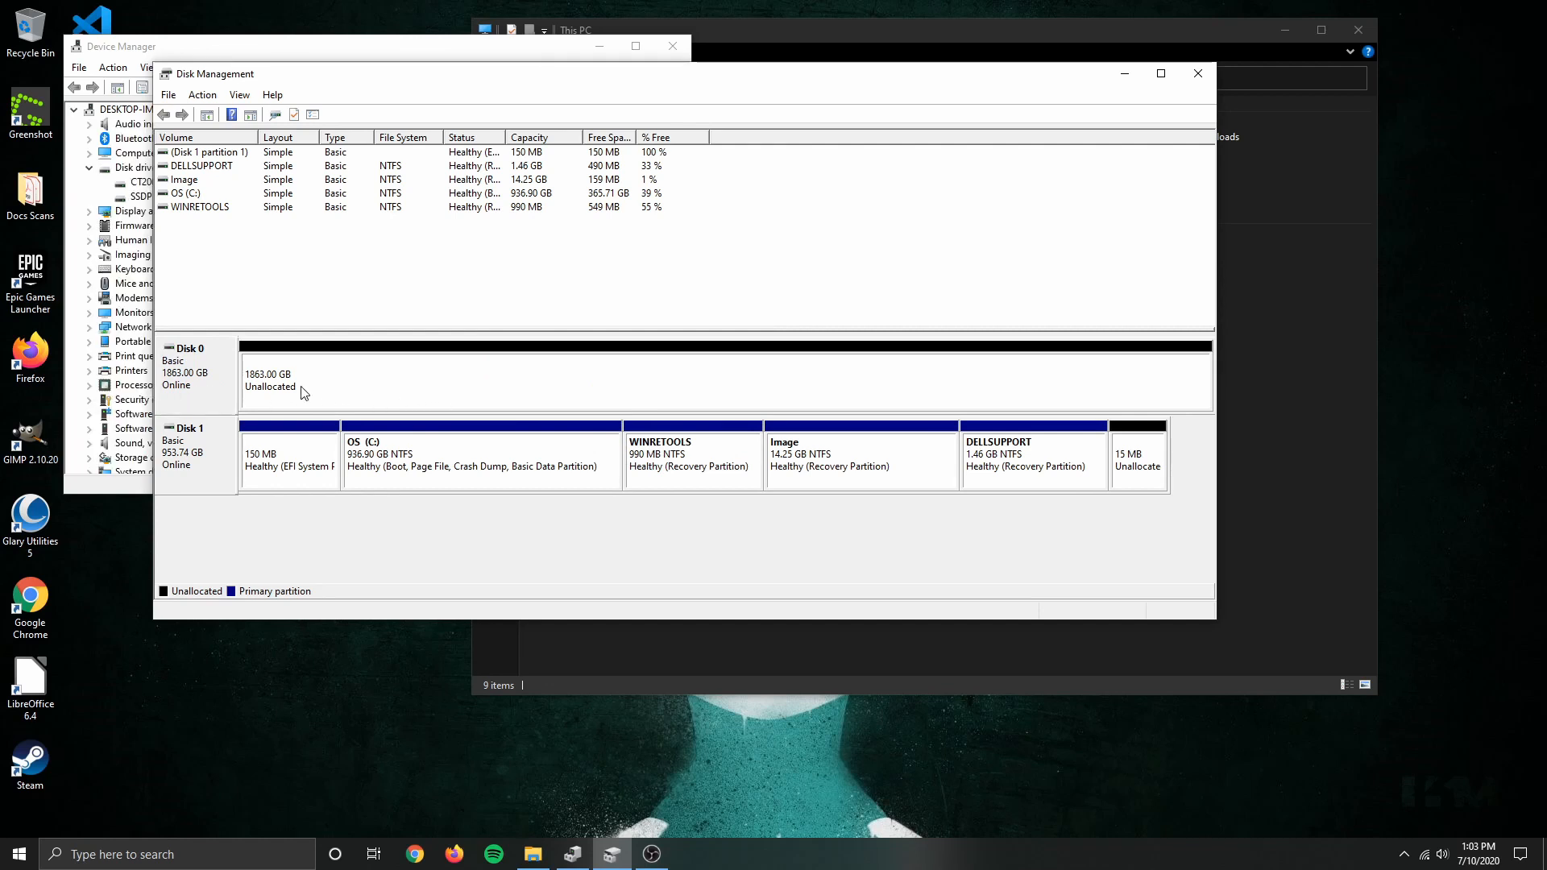
pyautogui.moveTo(340, 387)
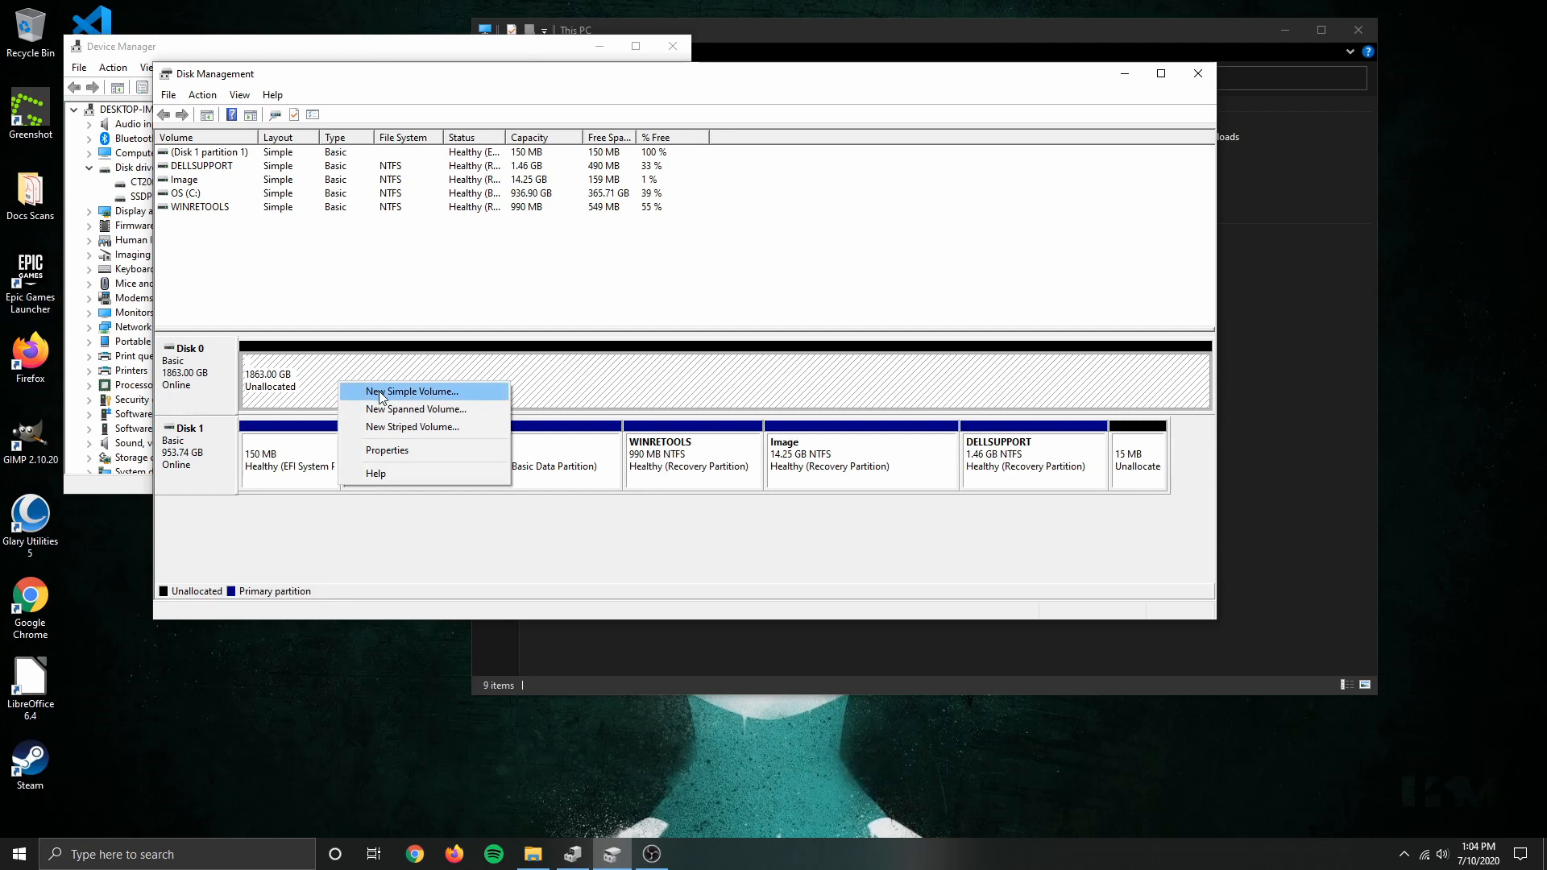
pyautogui.click(411, 390)
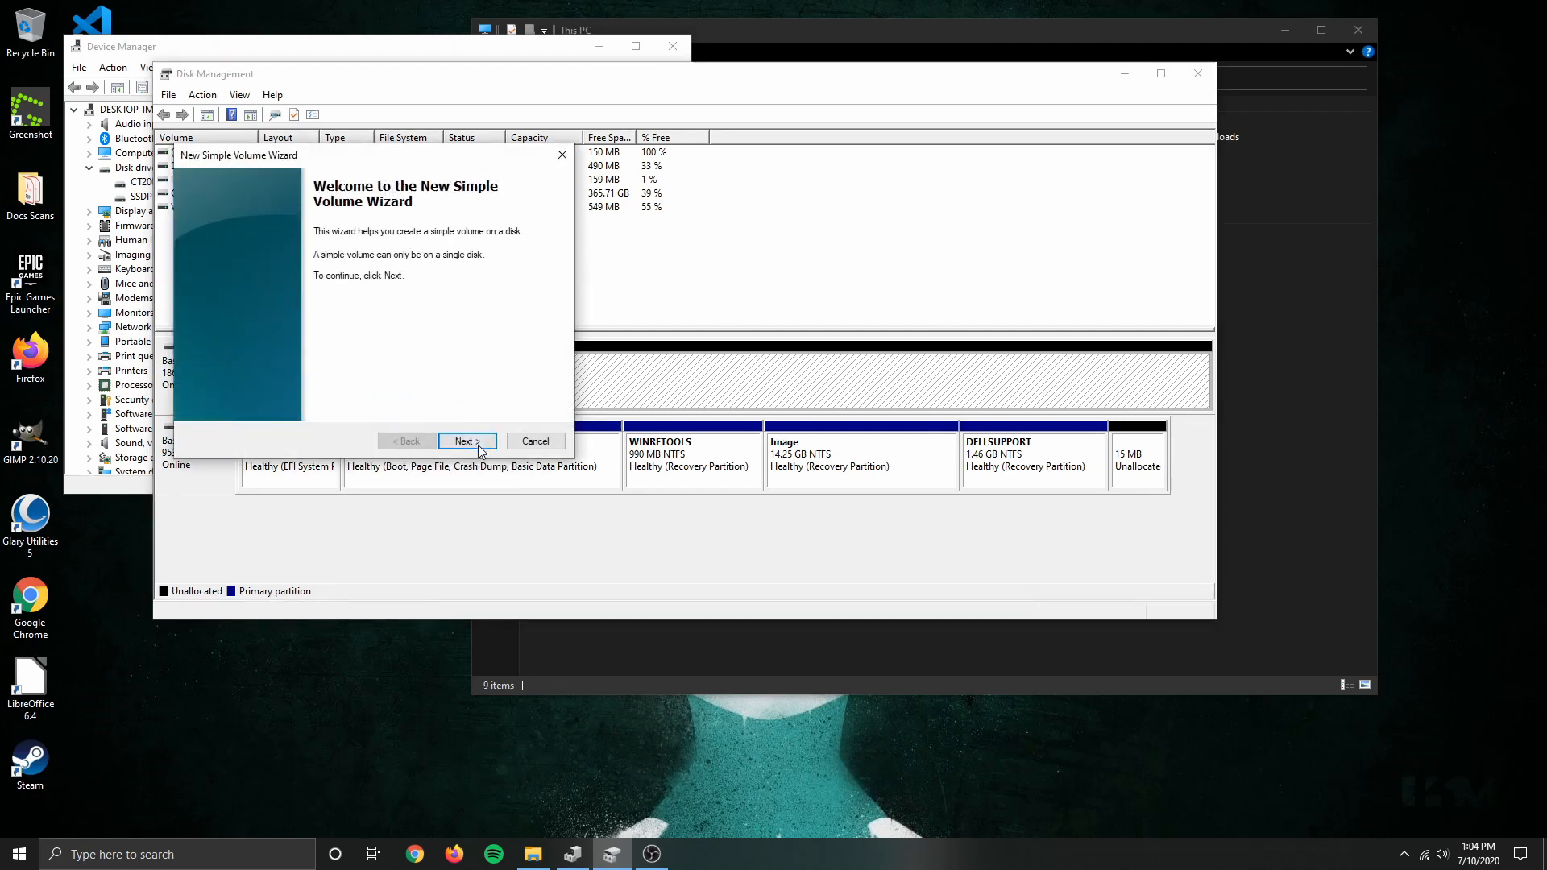
pyautogui.click(466, 442)
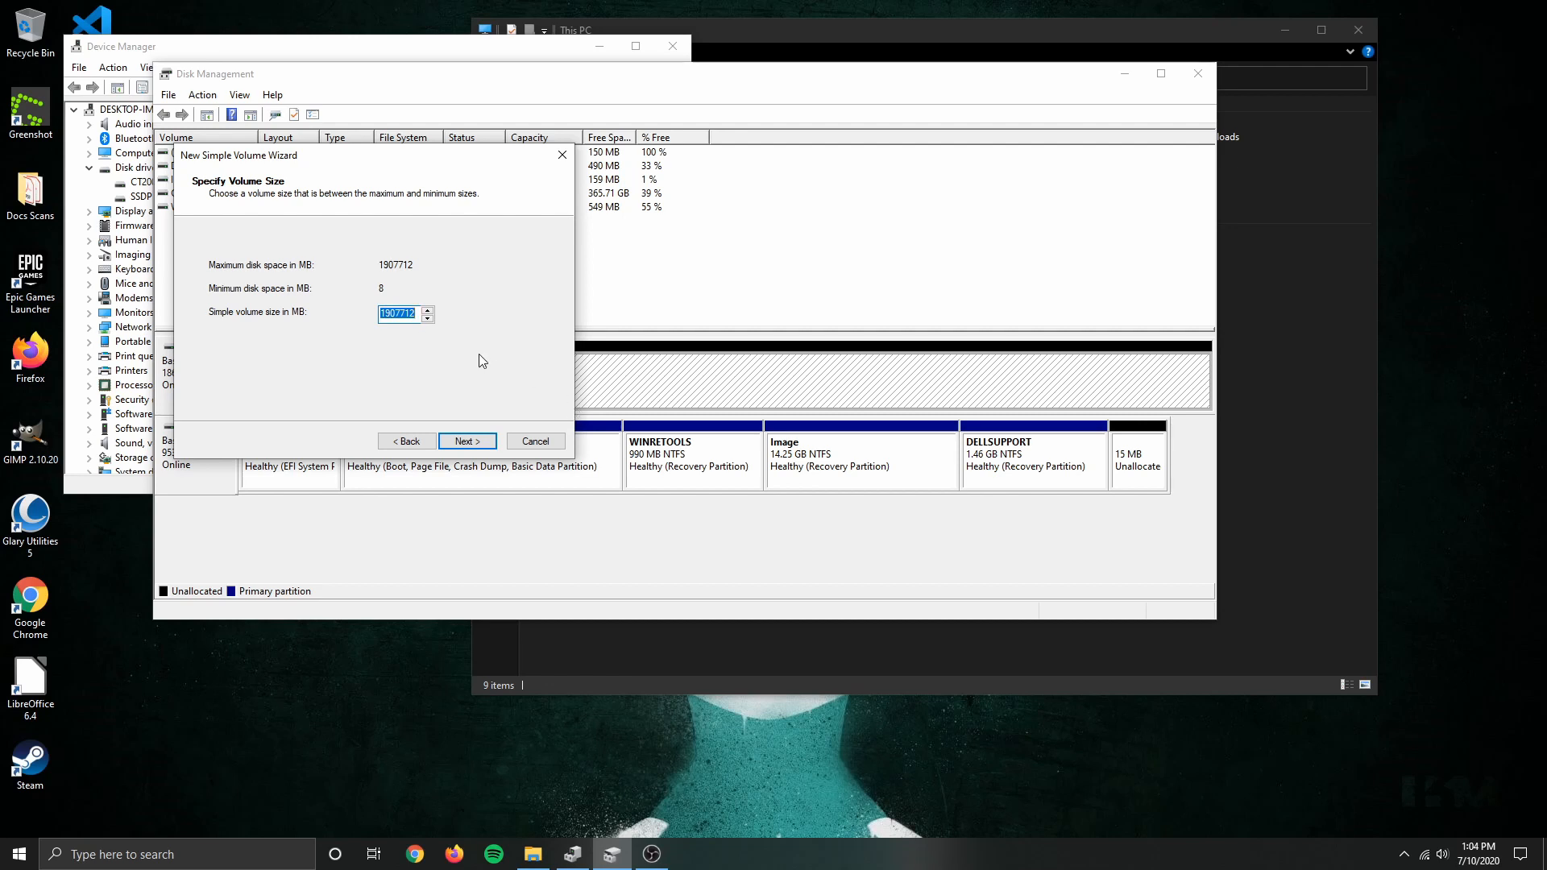
pyautogui.click(466, 442)
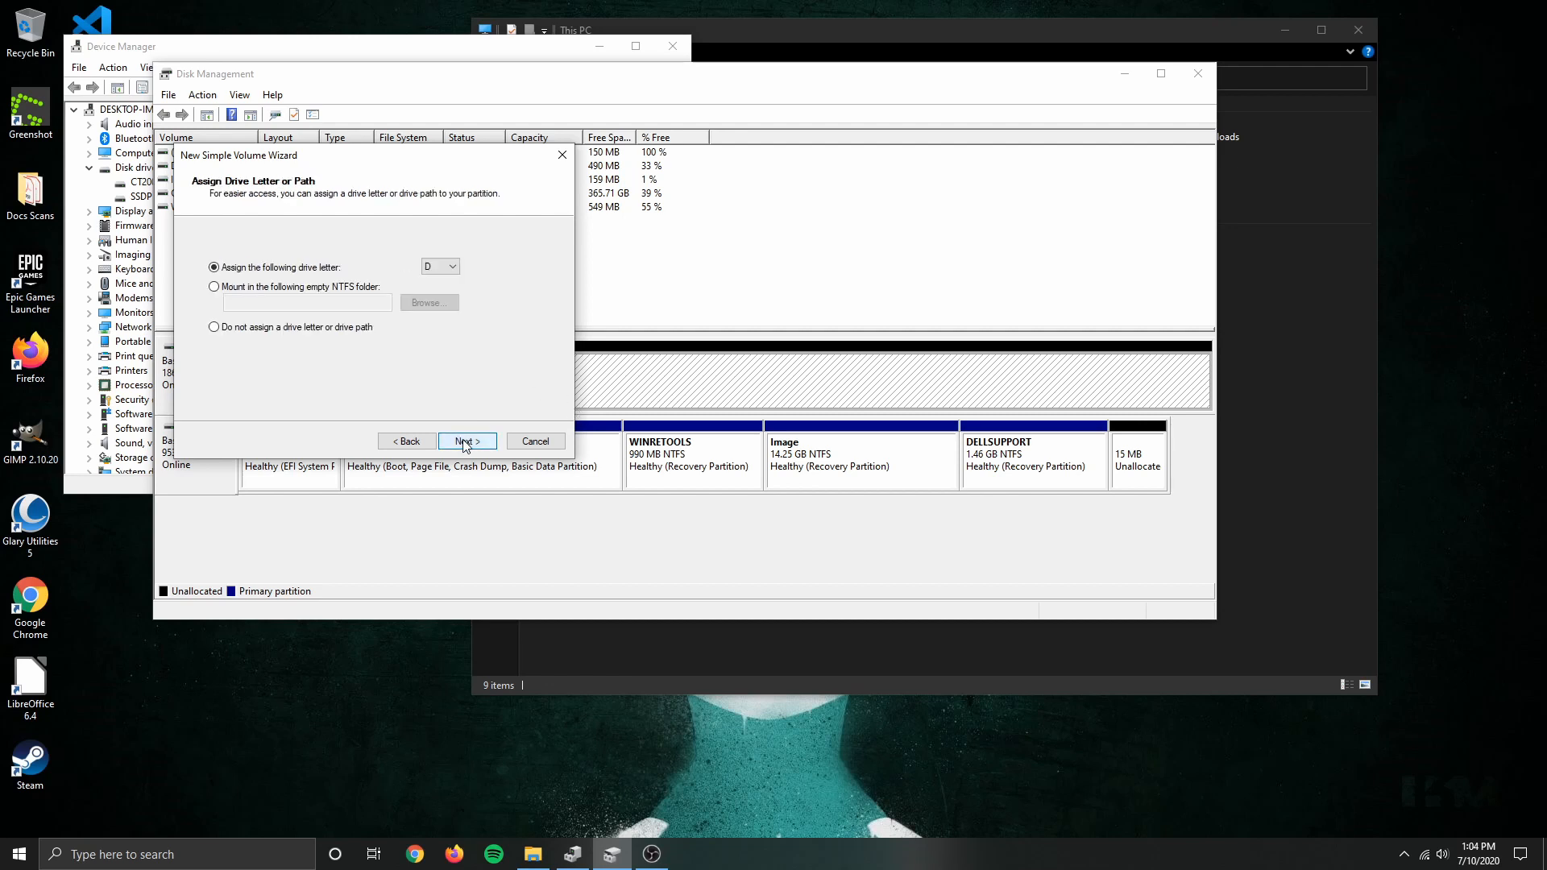
pyautogui.moveTo(426, 288)
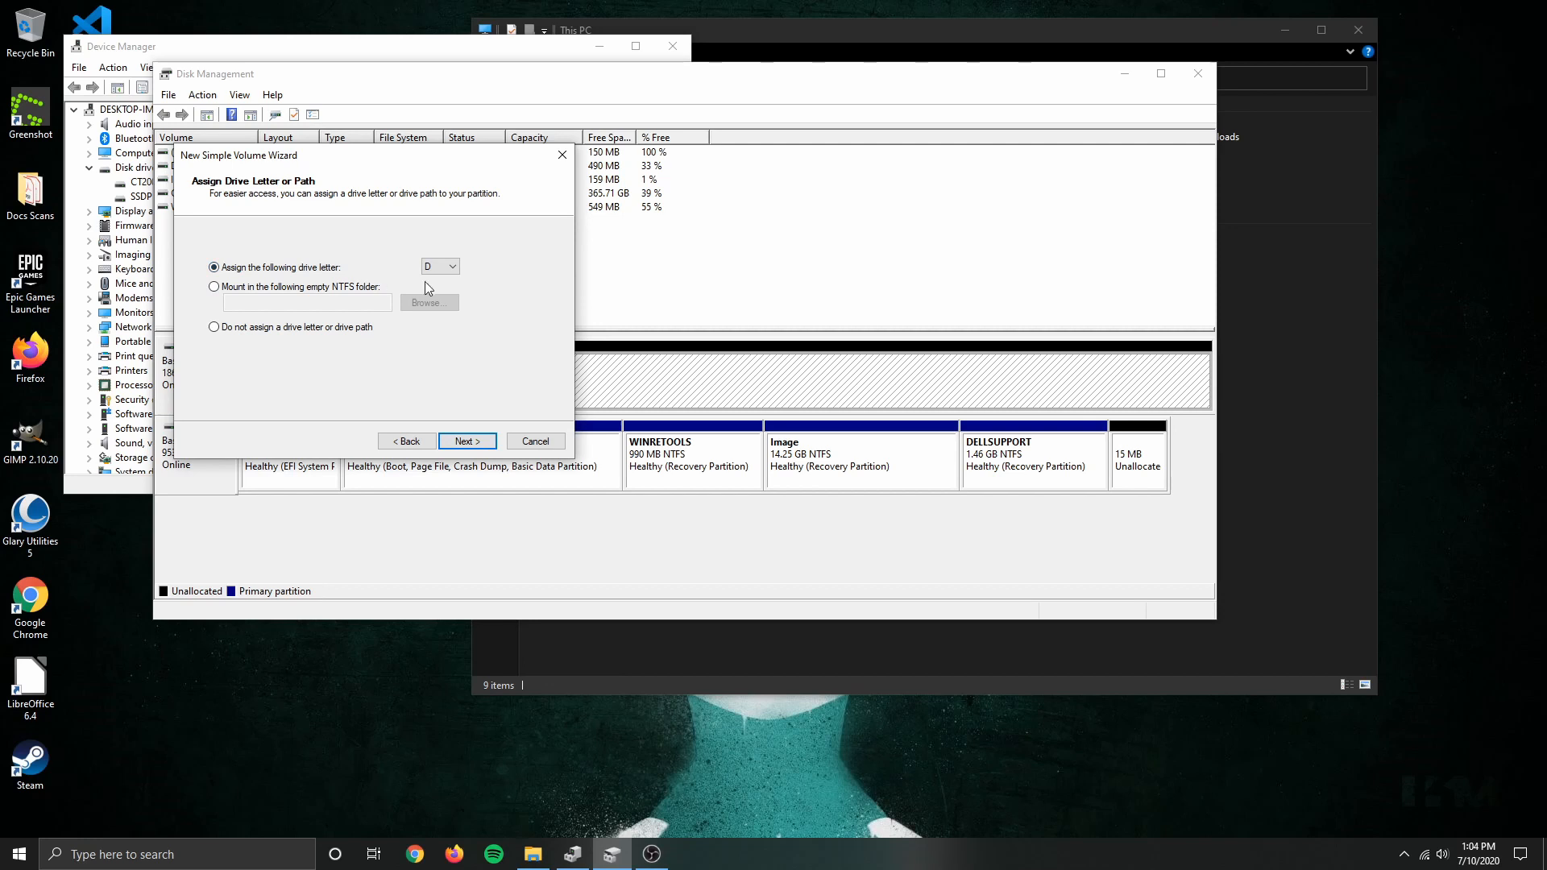
pyautogui.moveTo(464, 318)
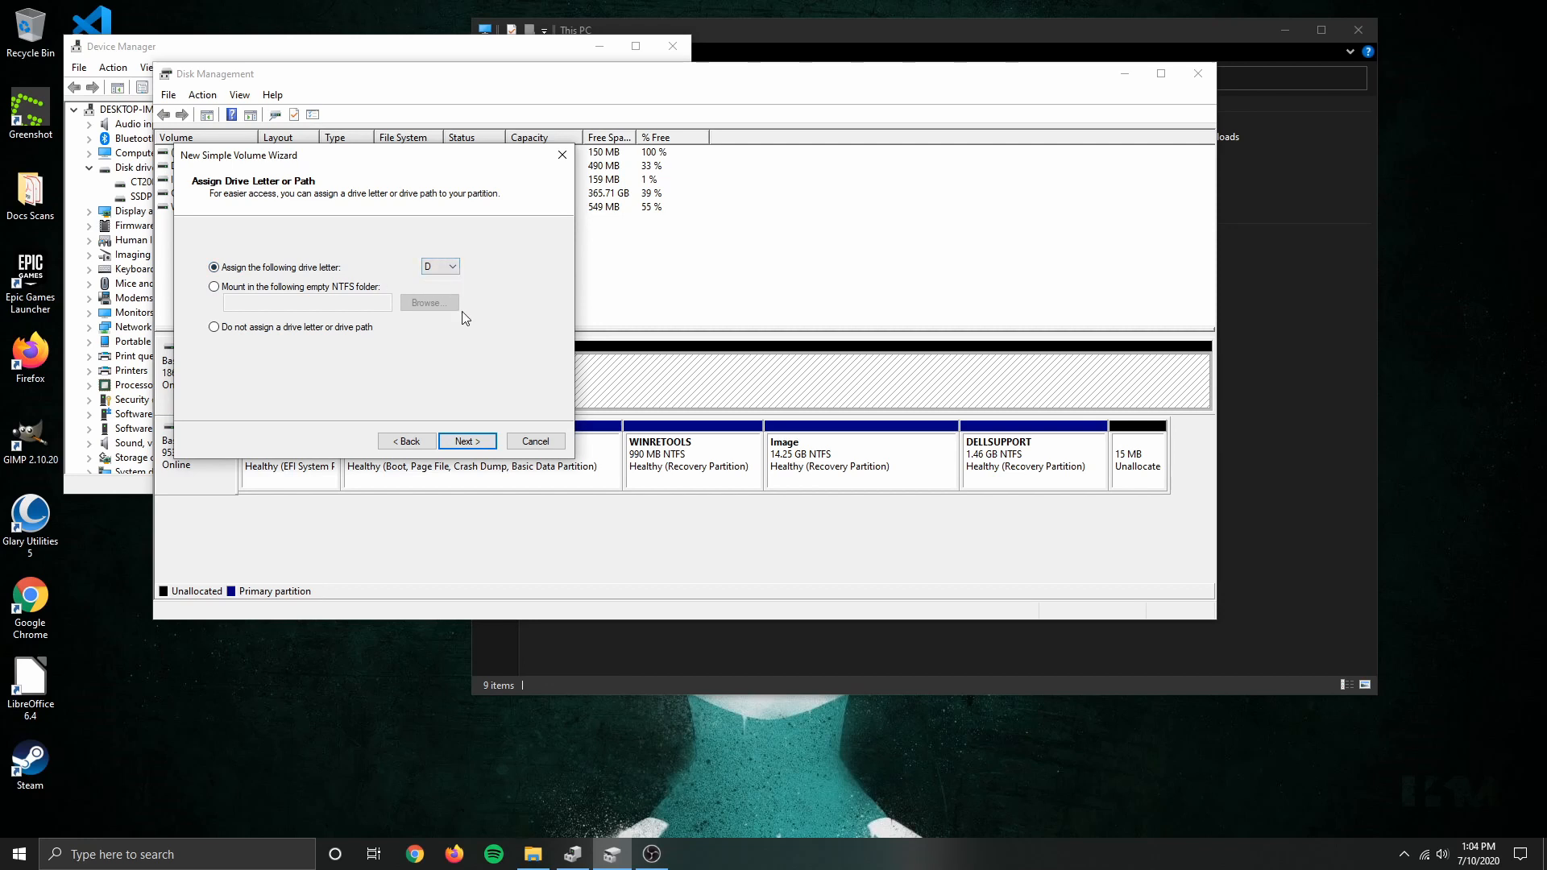
pyautogui.click(465, 442)
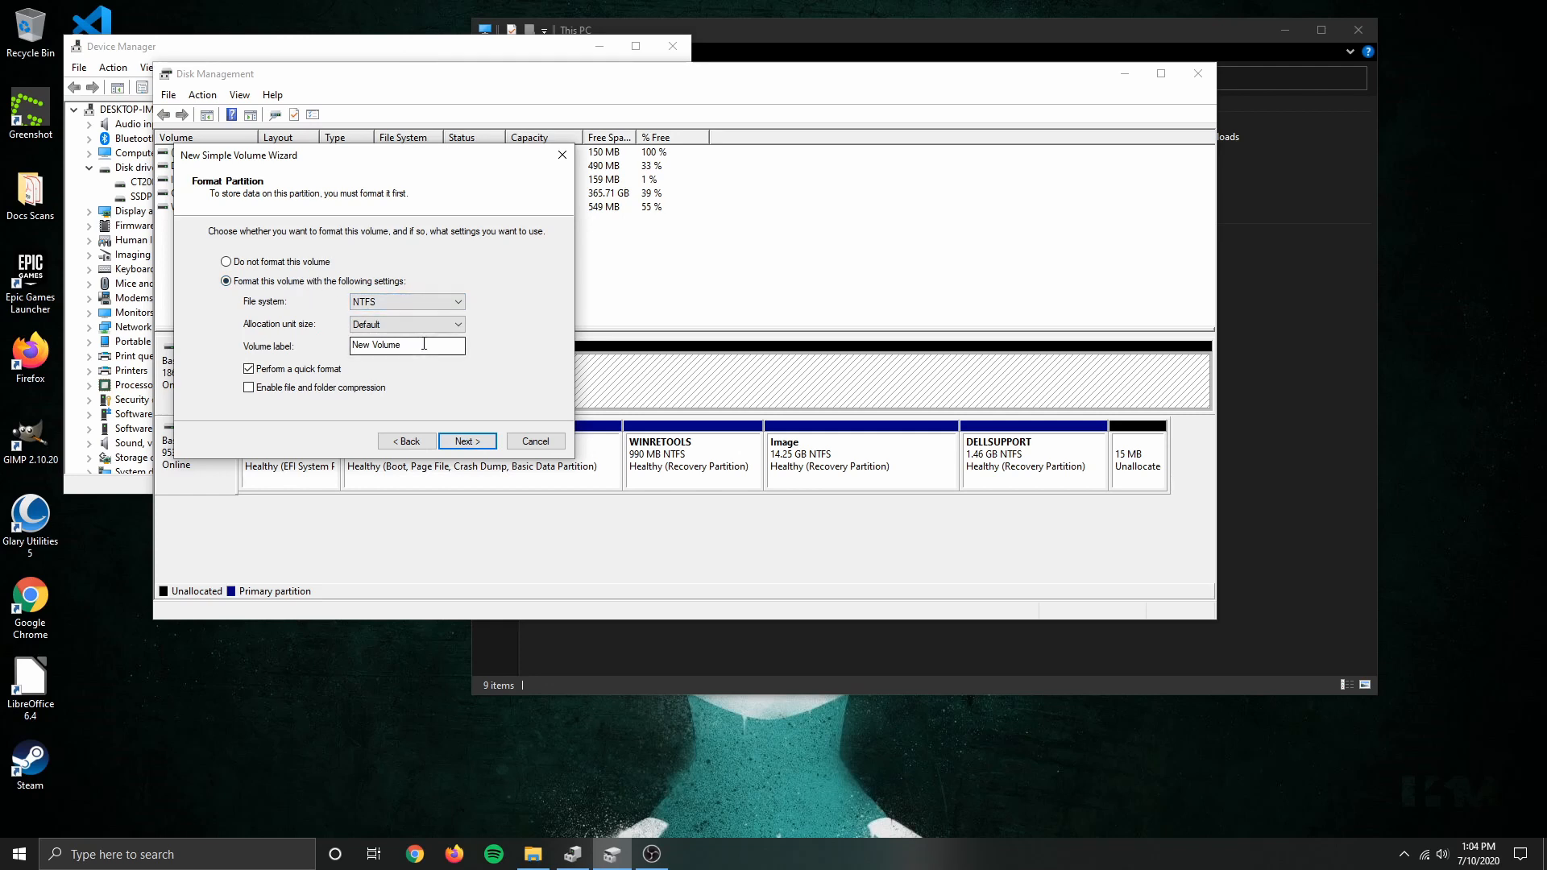
# Label the volume 'Backup' and accept NTFS formatting.
pyautogui.tripleClick(406, 345)
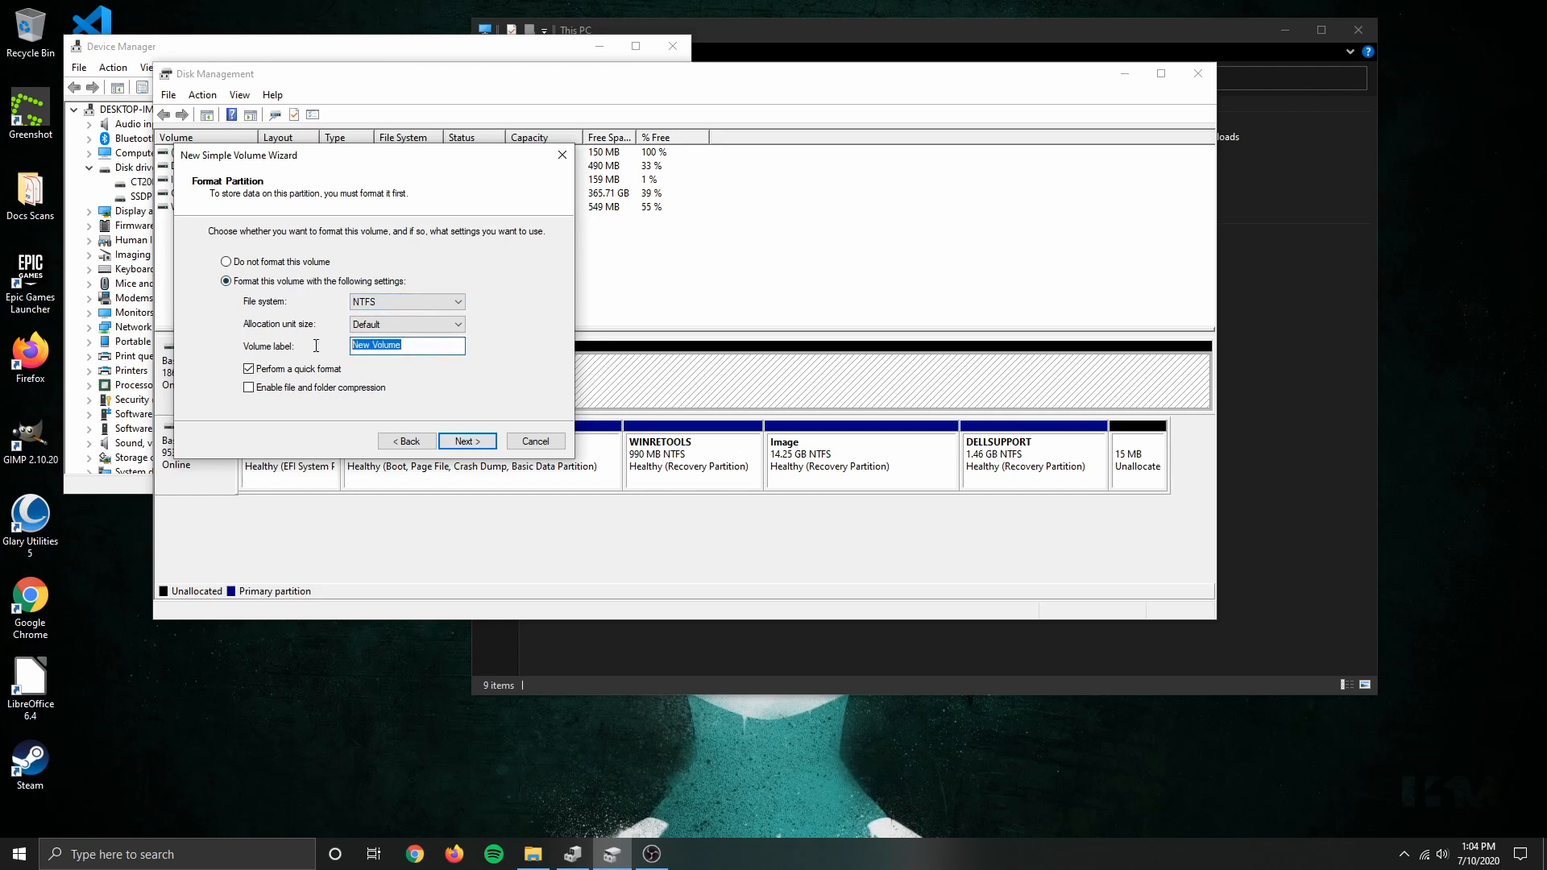
pyautogui.write('Vacku')
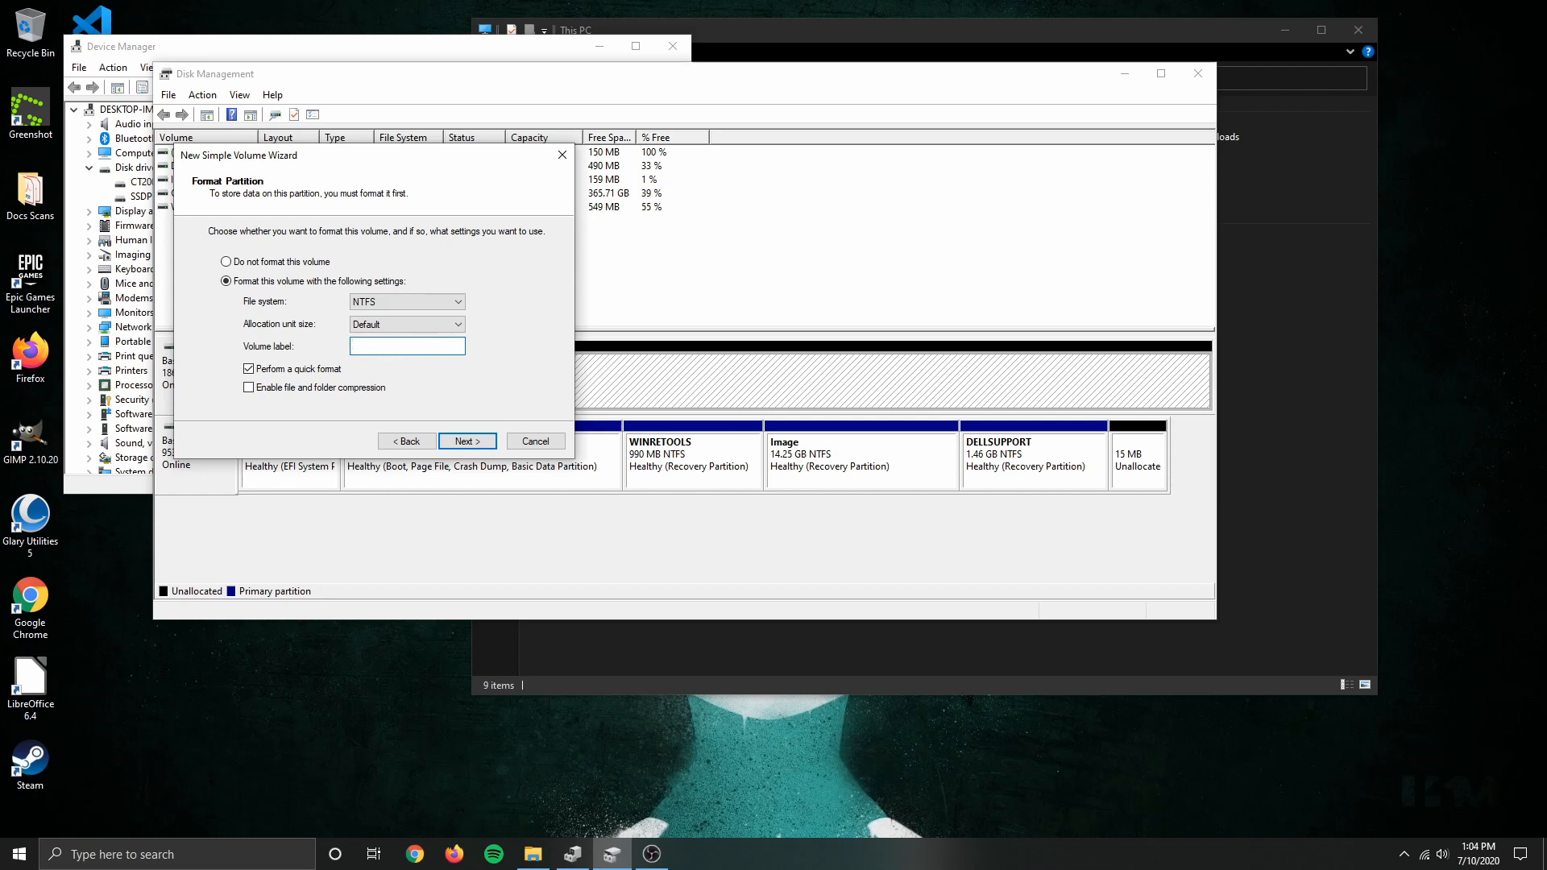
pyautogui.write('Backup')
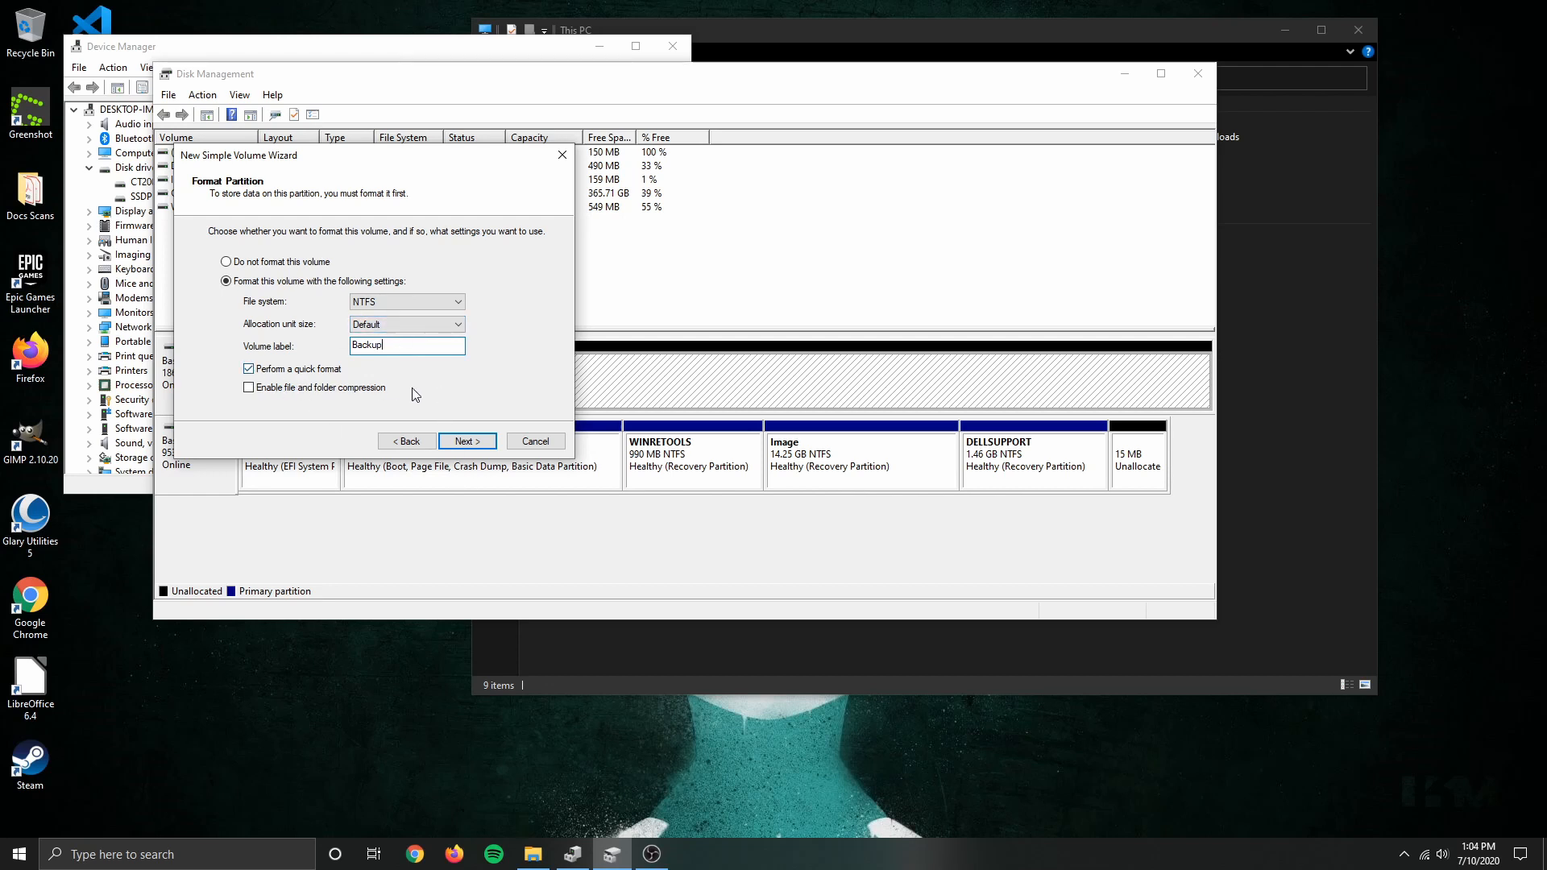
pyautogui.click(464, 442)
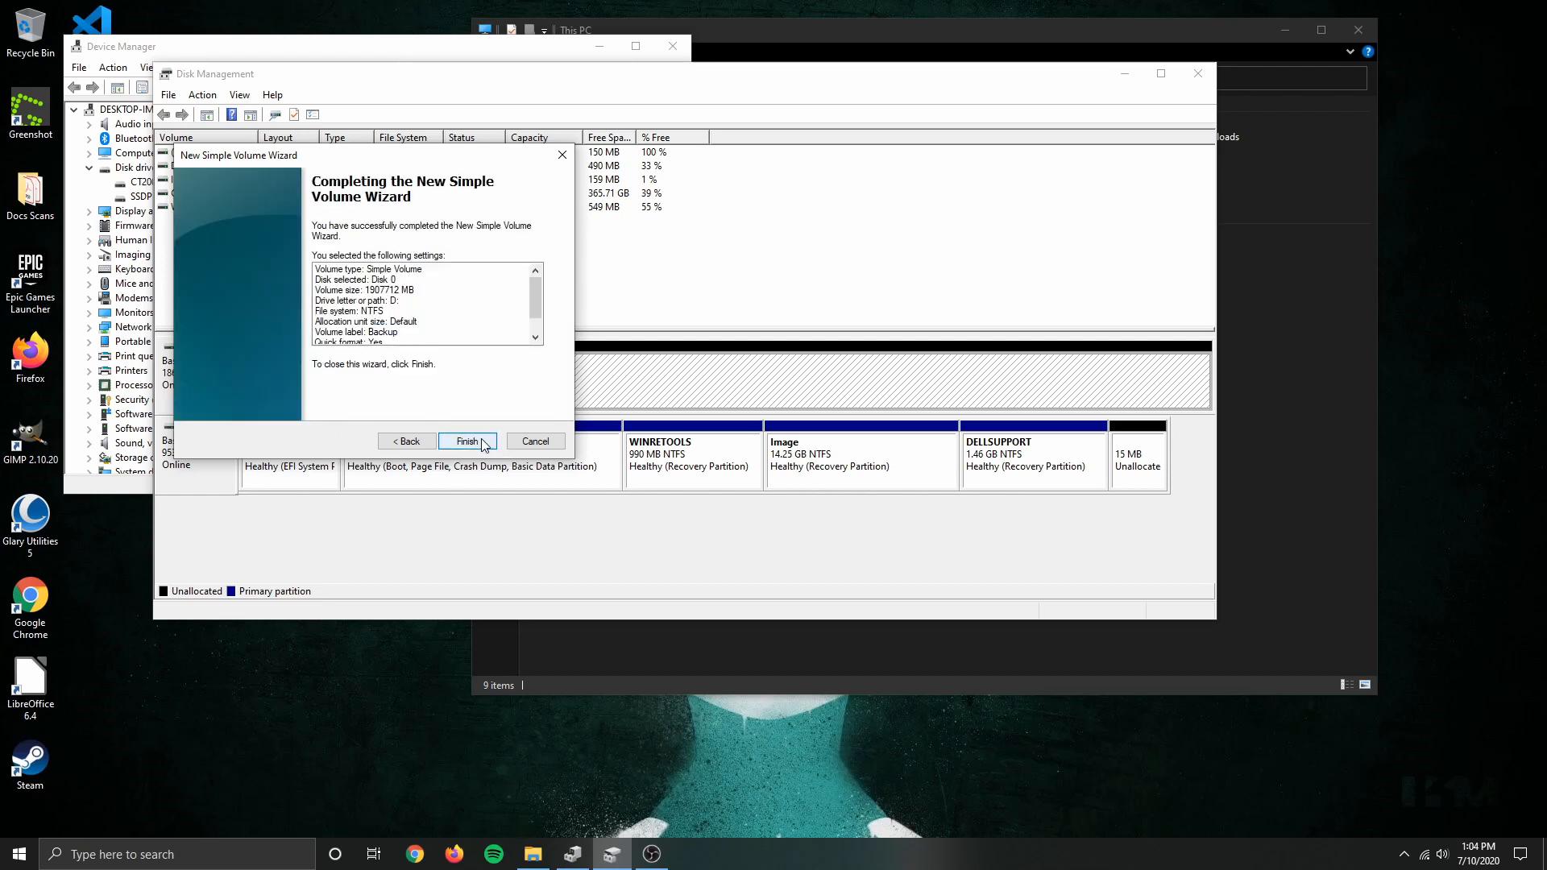
# Finish the wizard and view the empty Backup (D:) drive in File Explorer.
pyautogui.click(467, 442)
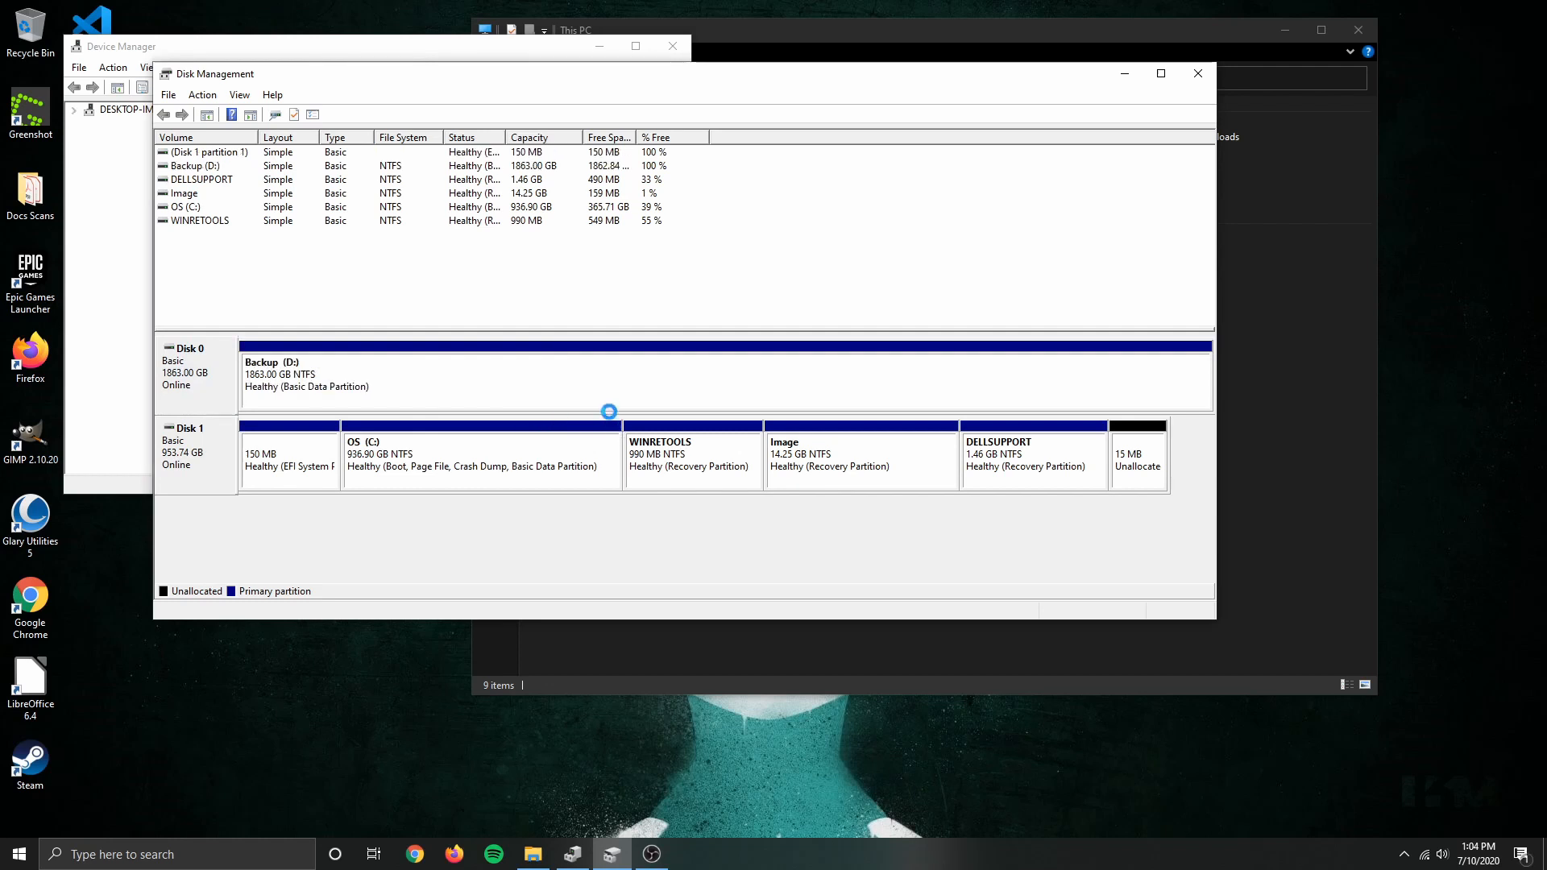
pyautogui.click(75, 110)
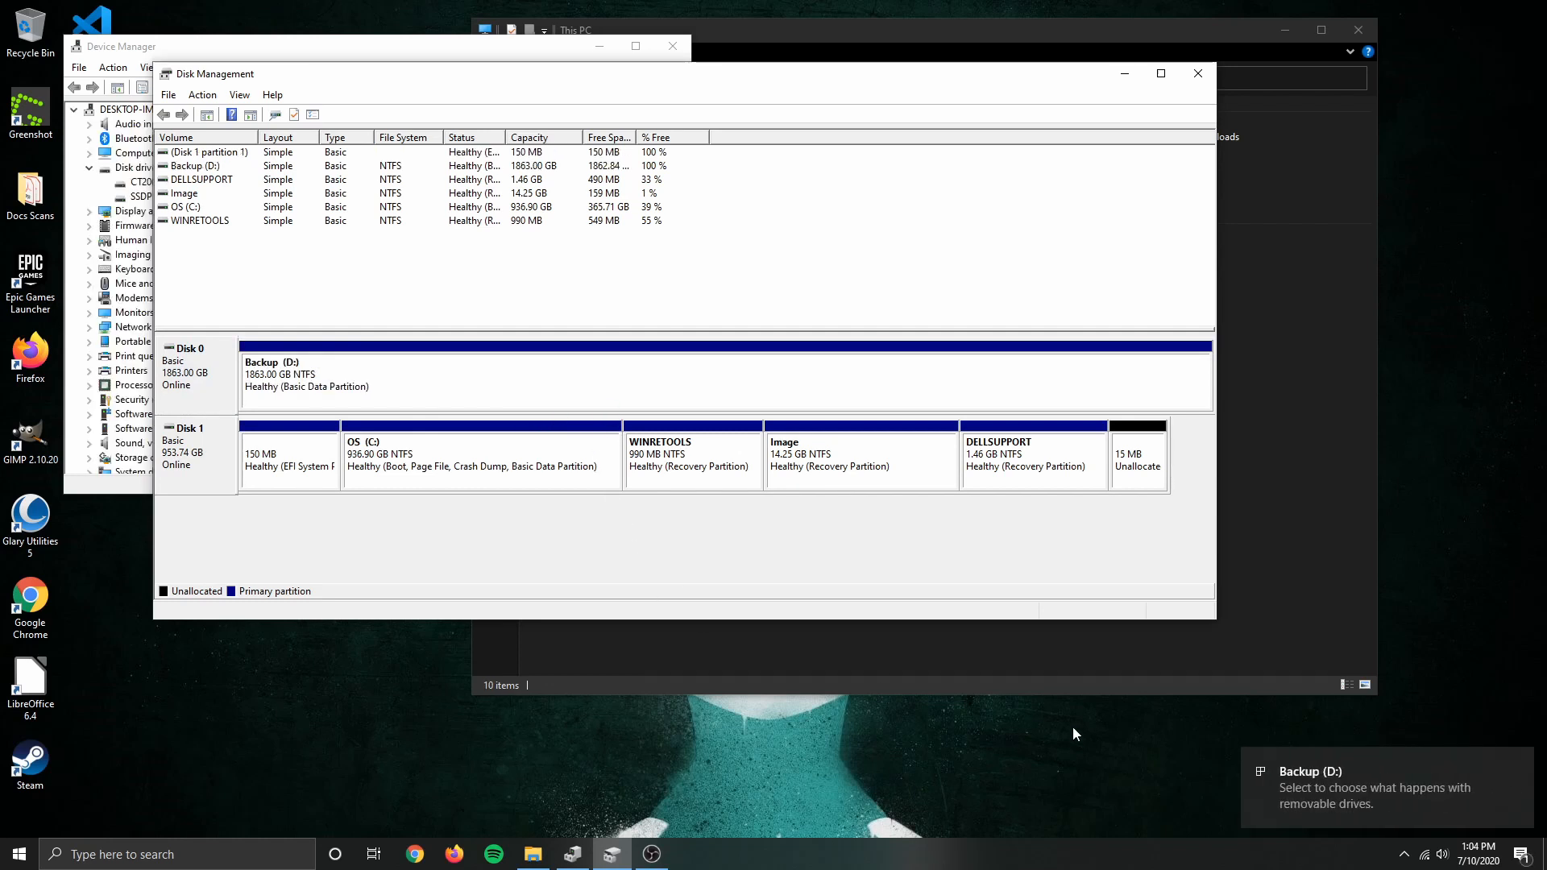
pyautogui.click(1198, 72)
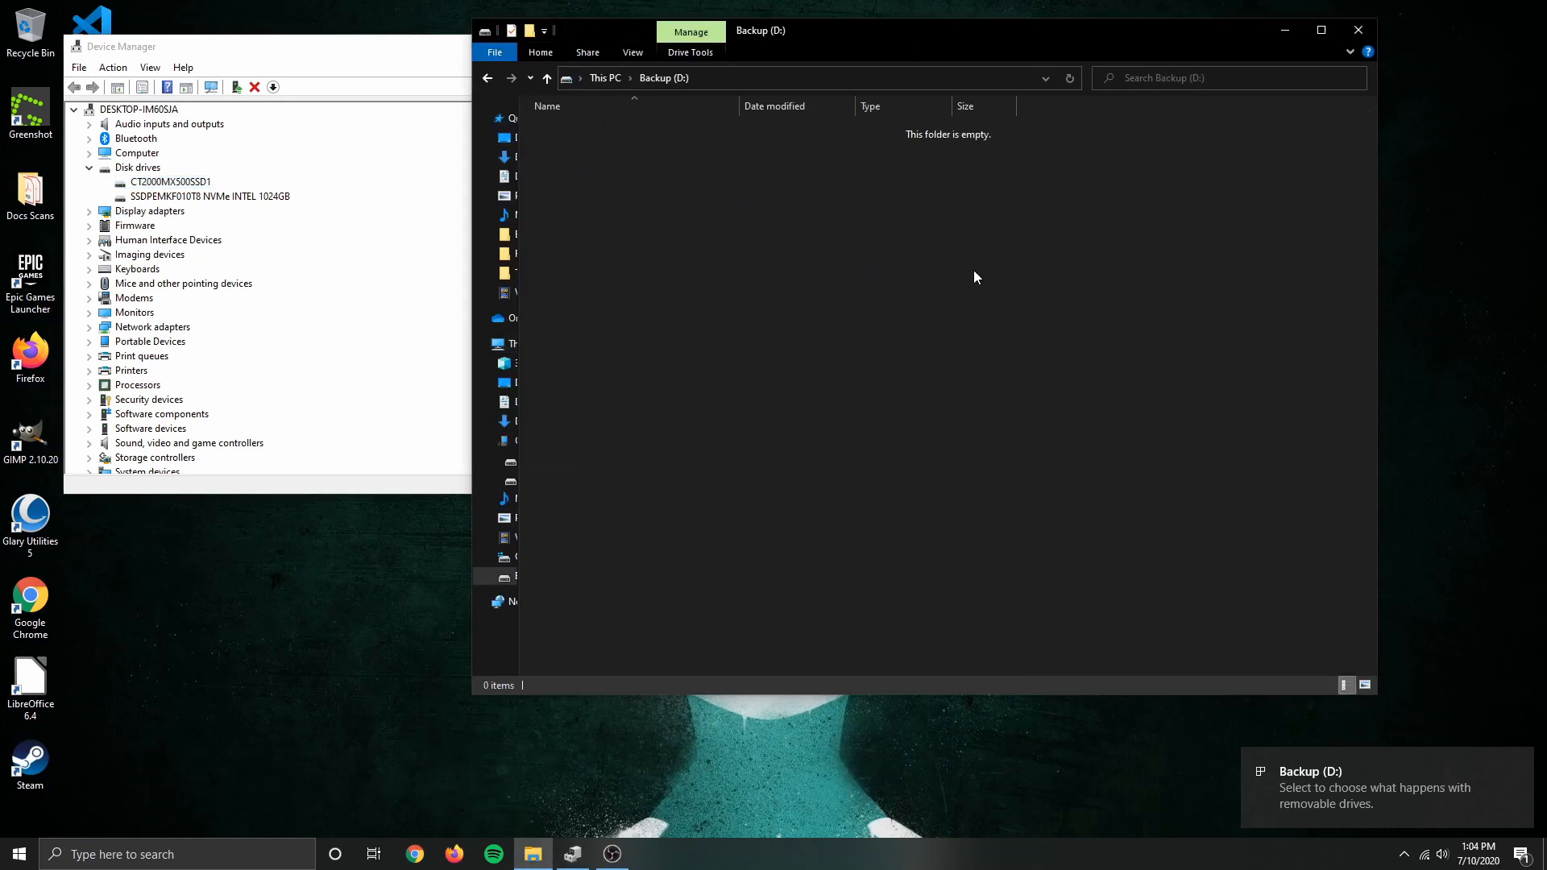
pyautogui.moveTo(877, 158)
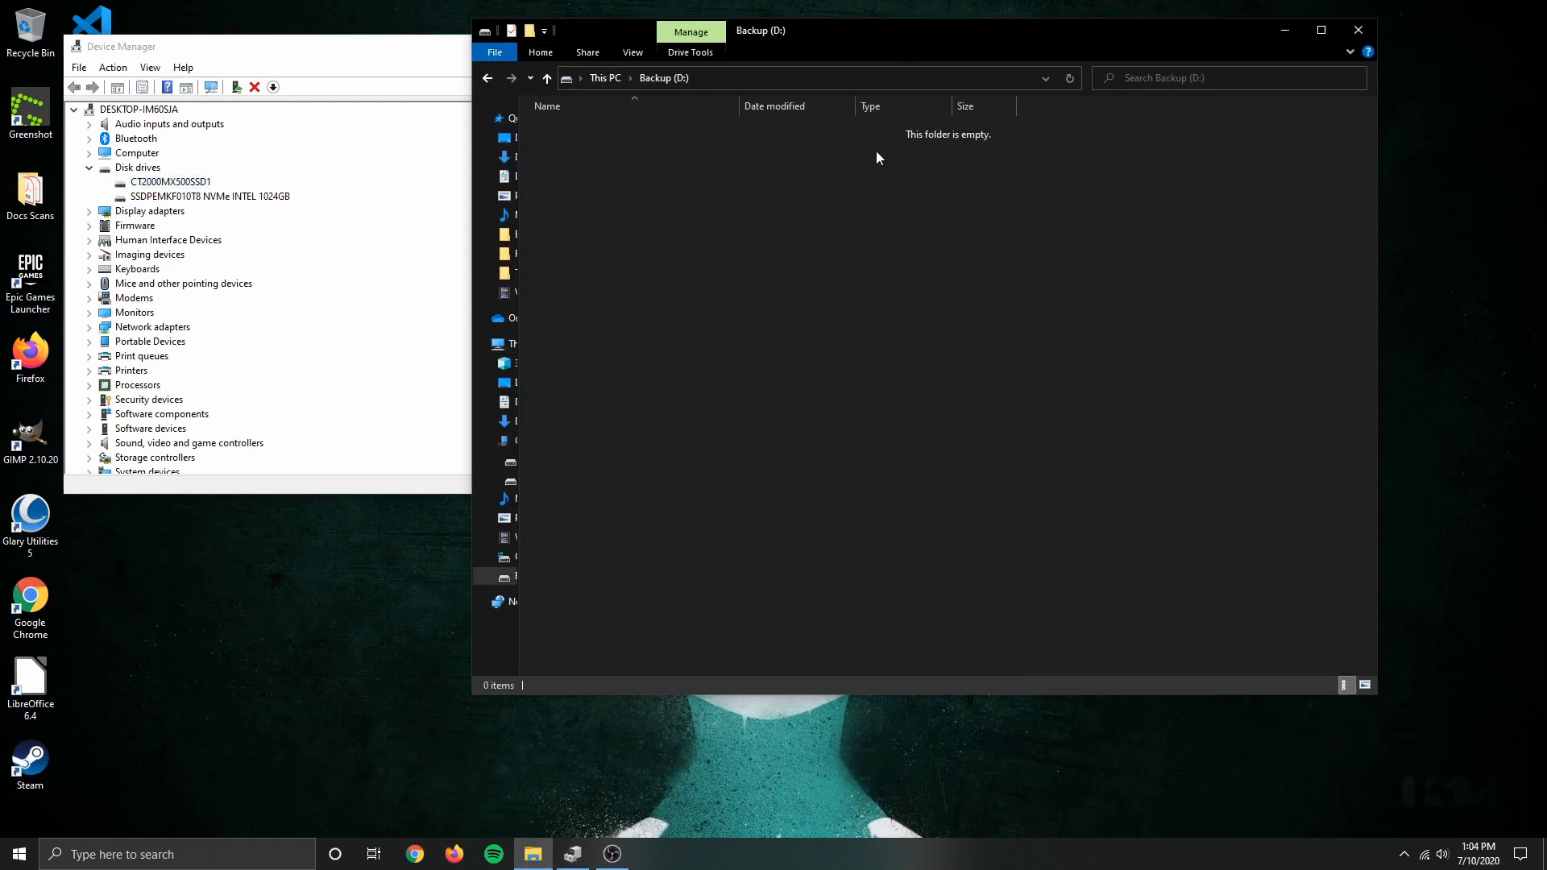